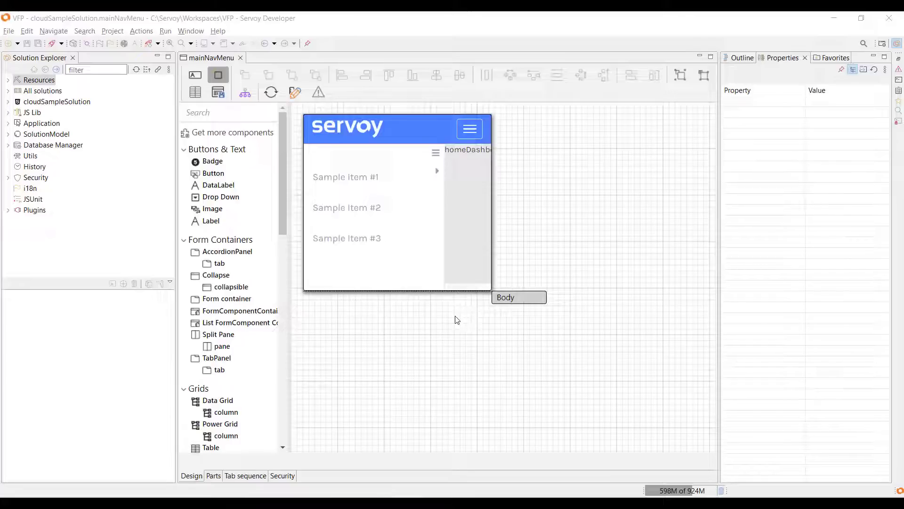
mouse_move(354, 290)
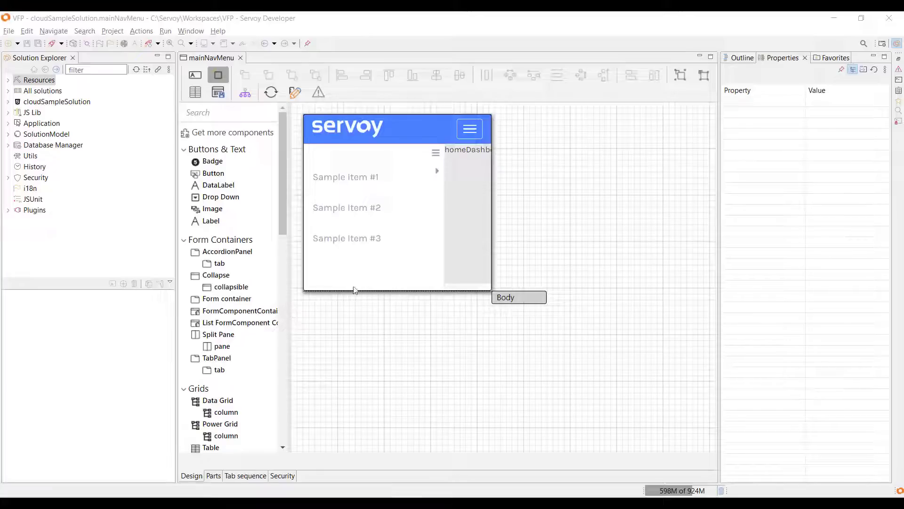
- Expand the Resources node to list Database Servers, security, I18N files and templates
left_click(8, 79)
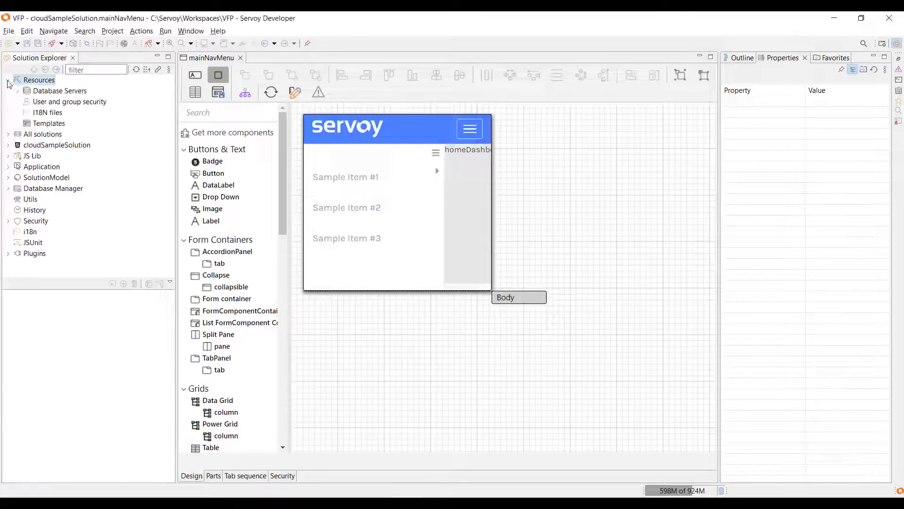
- Define a FoxPro DBF server named example_data with path C:\Servoy\Workspaces\VFP\data
right_click(59, 90)
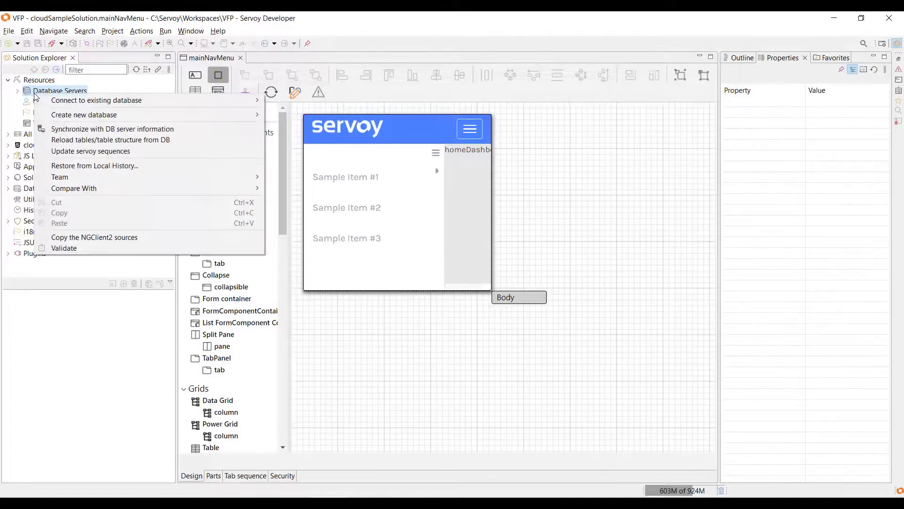
mouse_move(96, 100)
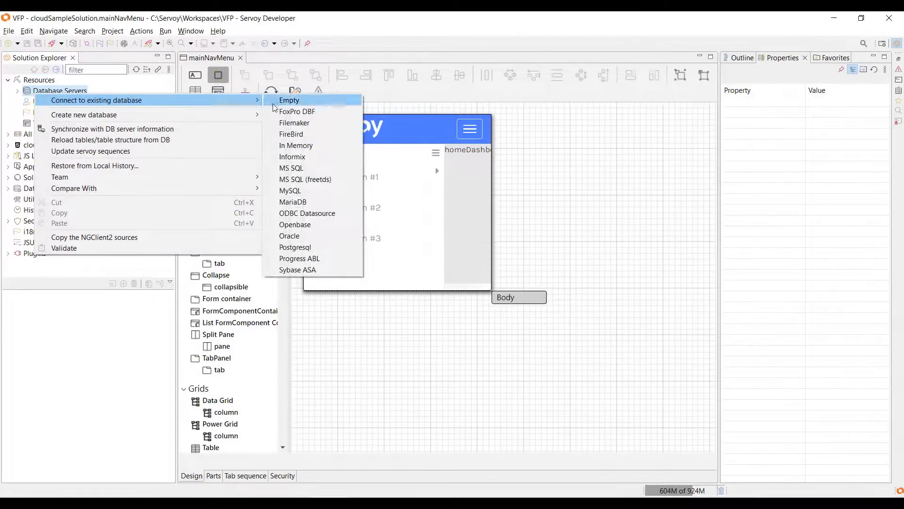
left_click(297, 111)
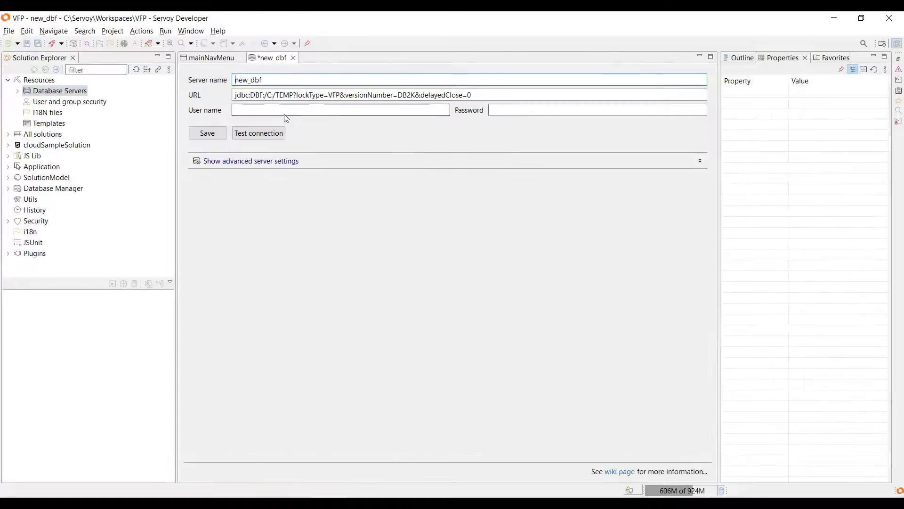
type("example_data")
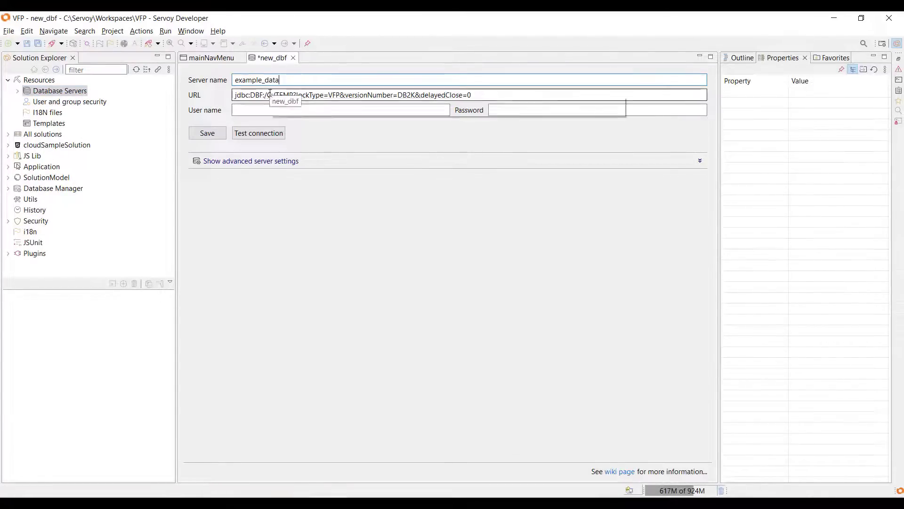
double_click(280, 95)
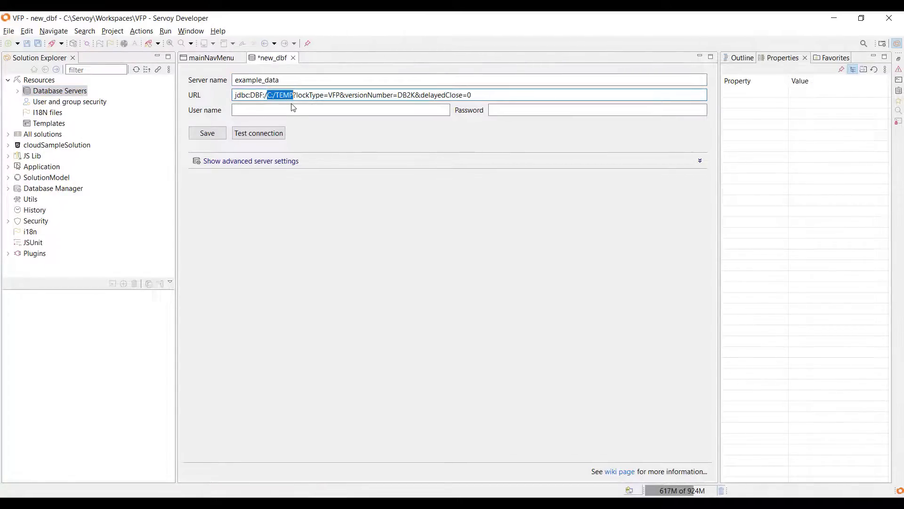
- Test the example_data connection successfully and save the server
left_click(259, 133)
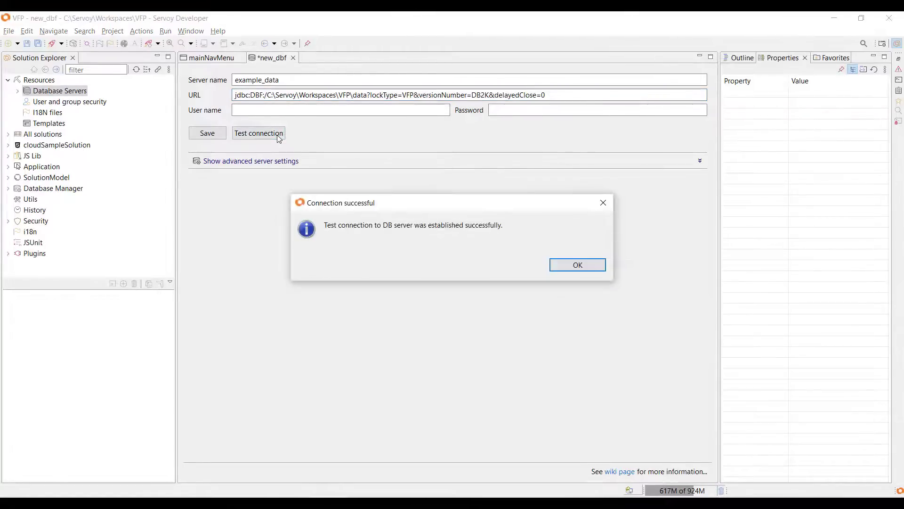
left_click(576, 264)
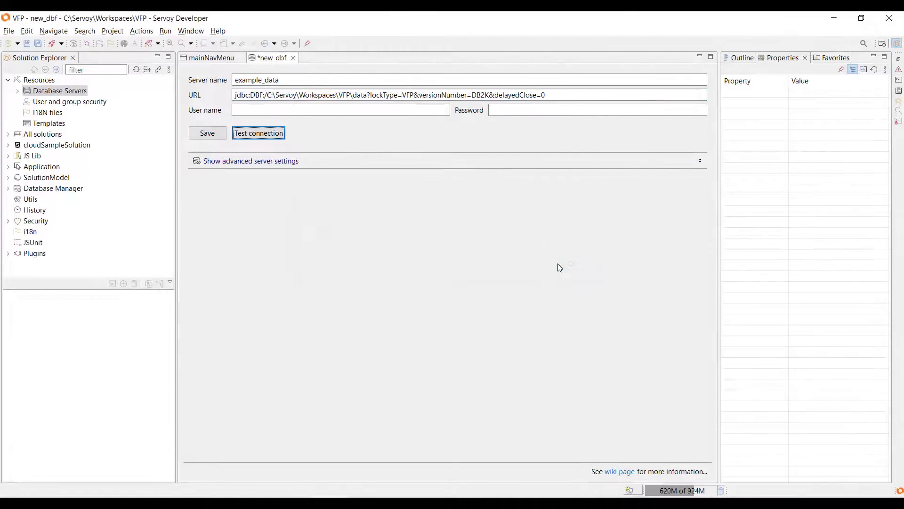
left_click(206, 133)
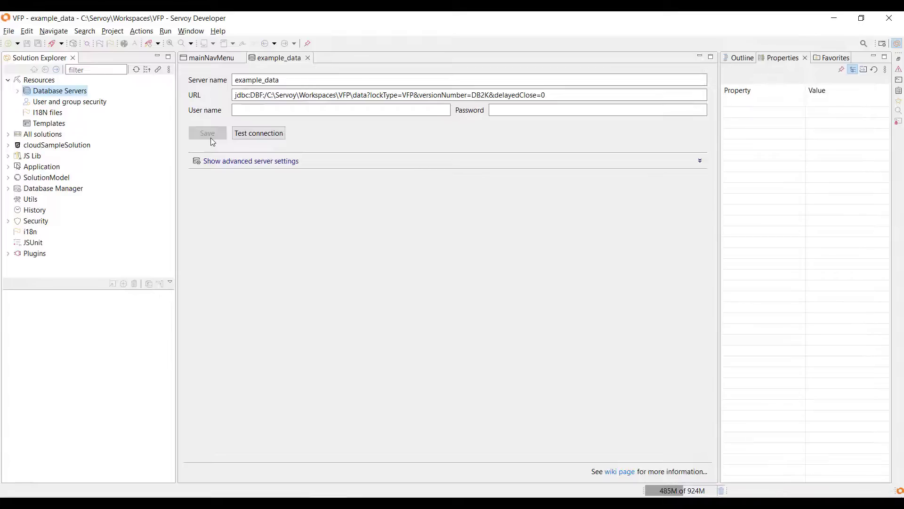
left_click(211, 57)
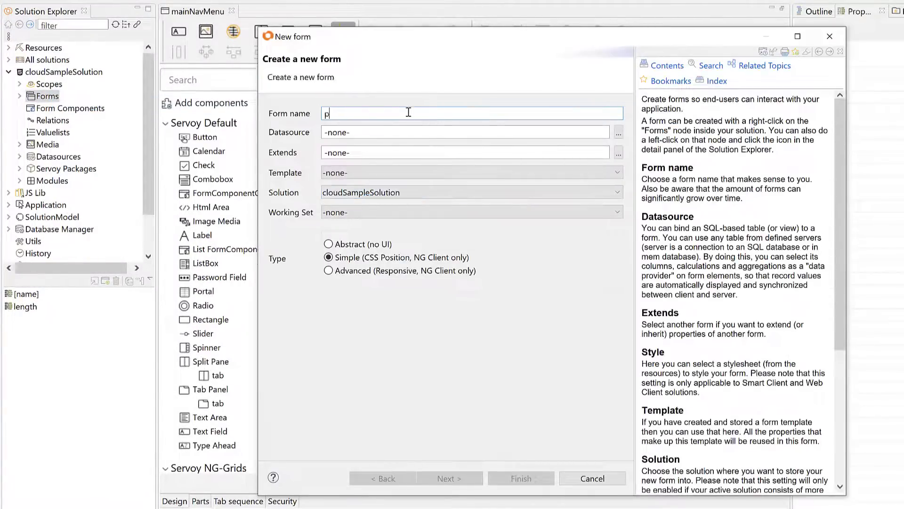
- Create form productsTableView with datasource example_data.products, extending baseTableAdvanced
type("roductsTableView")
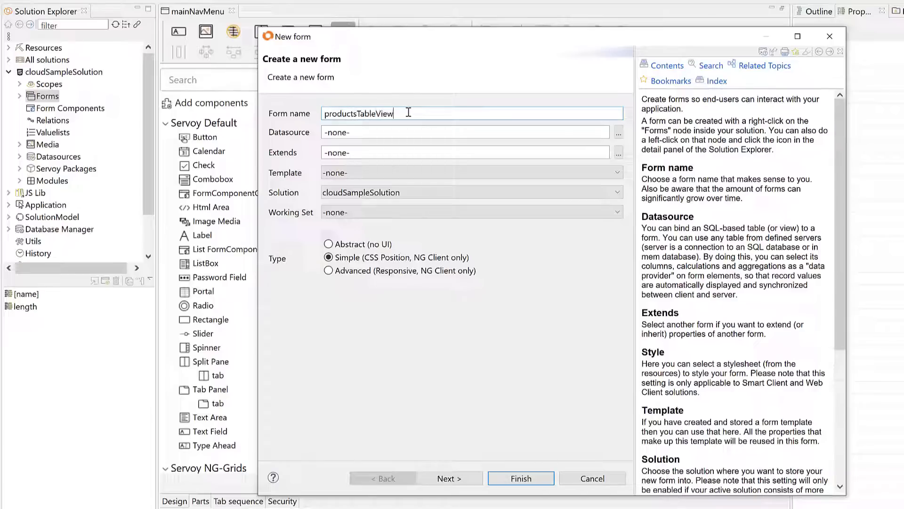
left_click(618, 132)
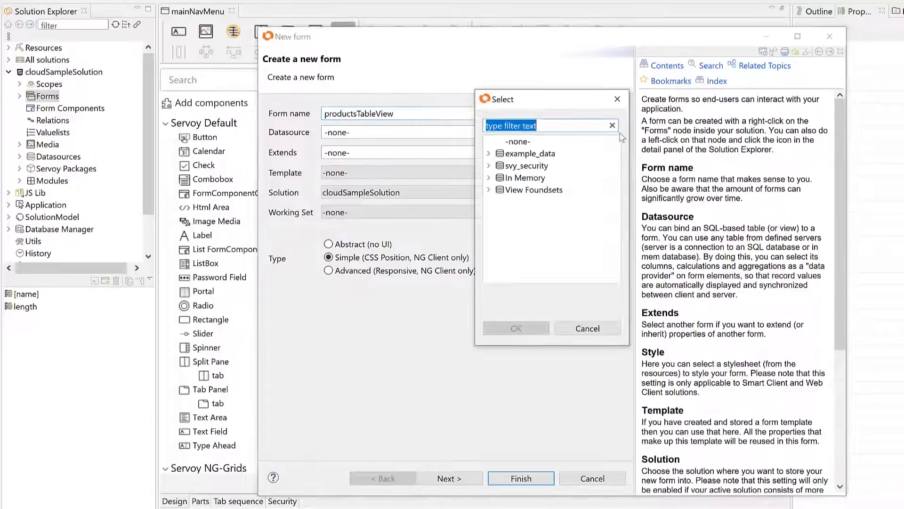
type("prod")
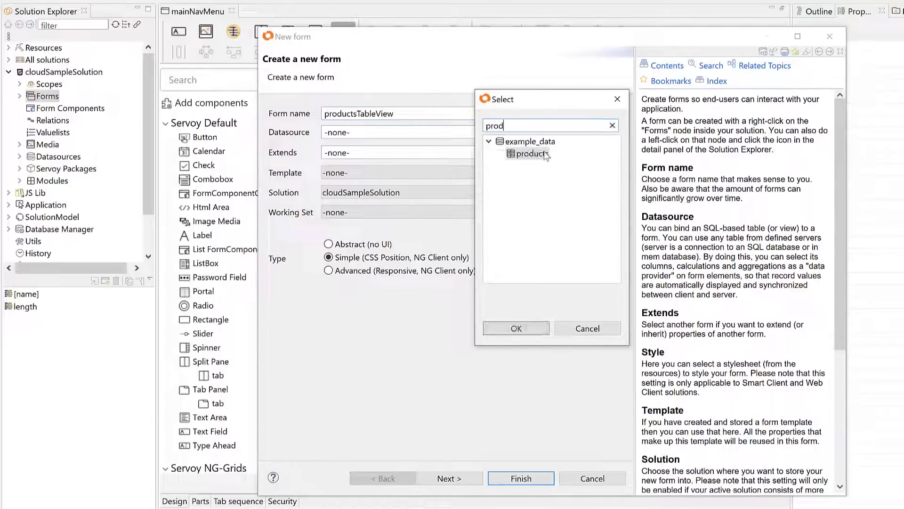
double_click(530, 153)
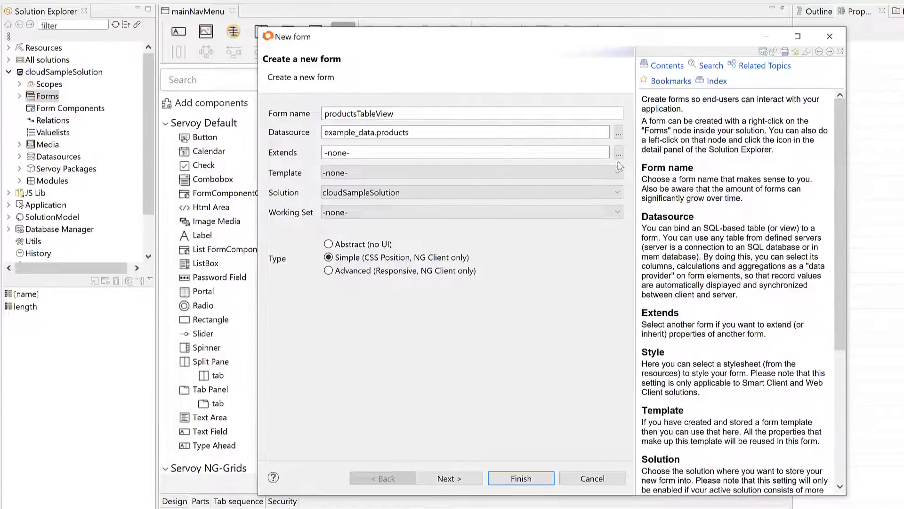
left_click(618, 152)
type("baseT")
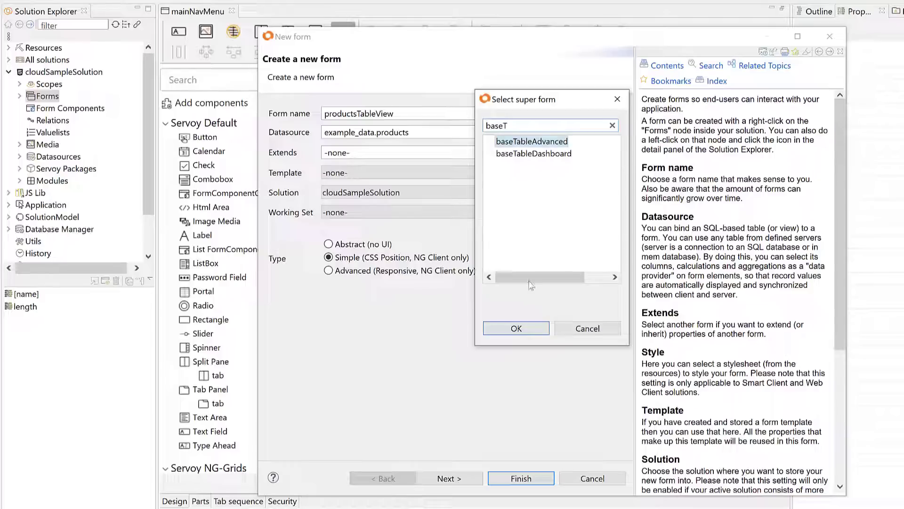
left_click(516, 328)
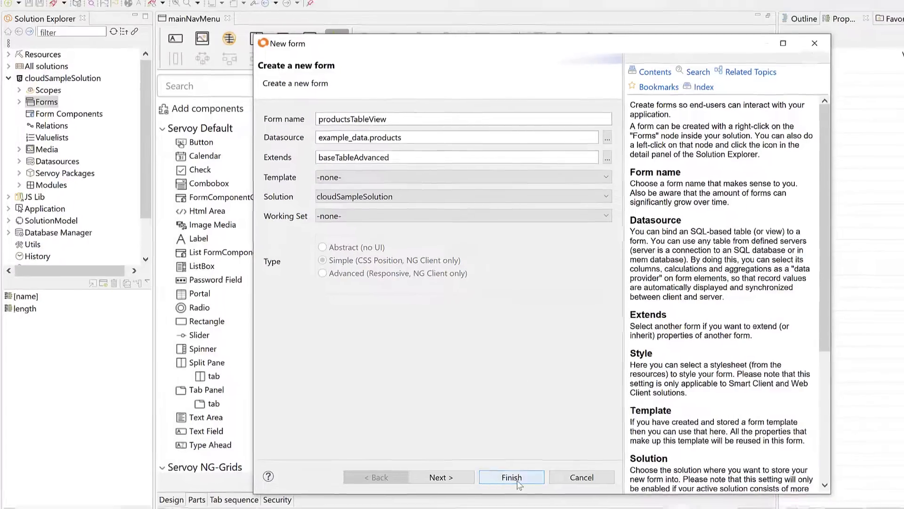
left_click(510, 477)
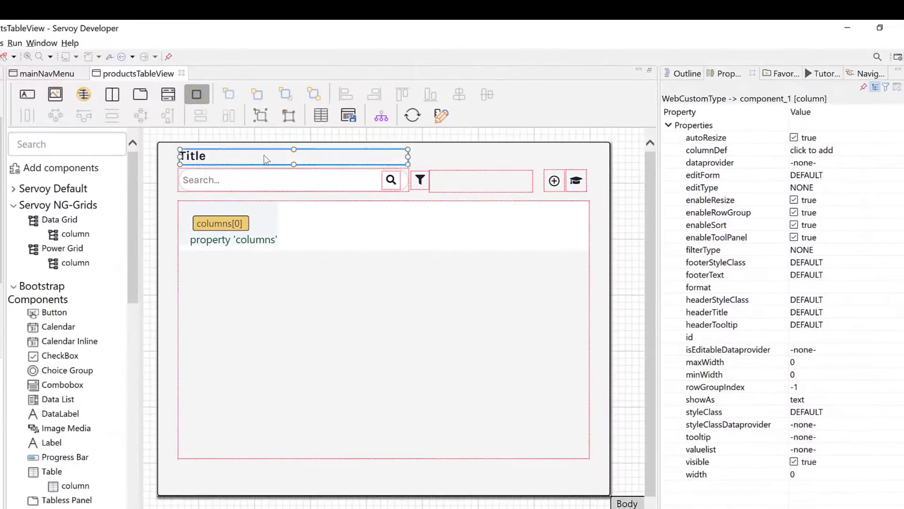
- Title the form Products and bind the first column to productname with header Product
type("Products")
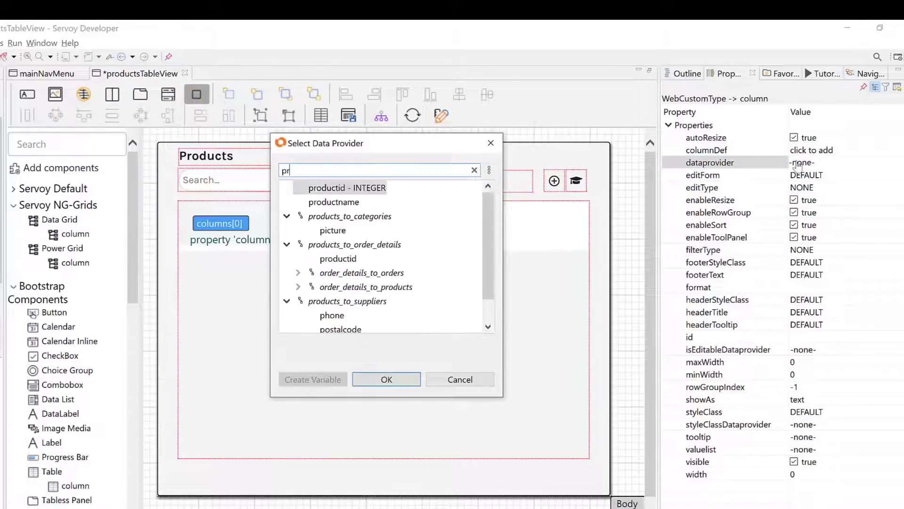
left_click(386, 379)
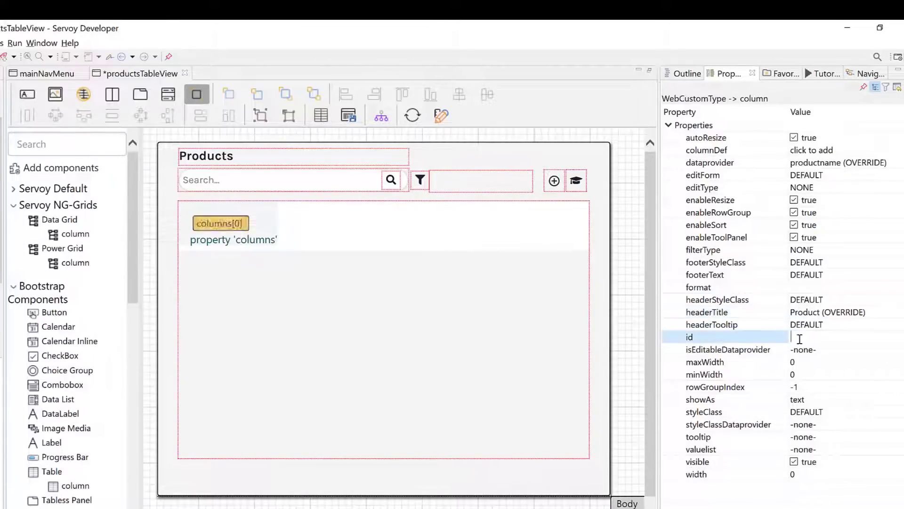
type("productname")
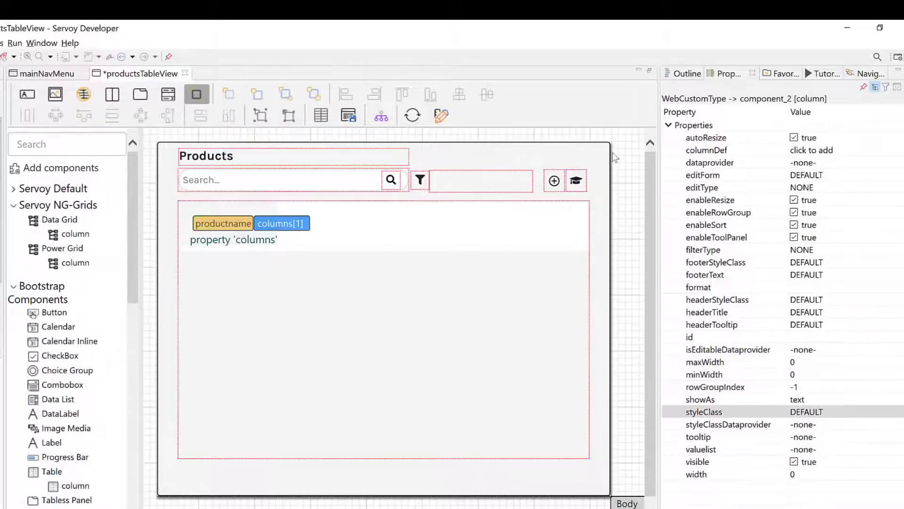
- Add a column bound to products_to_categories.categoryname with header Category and id category
left_click(807, 163)
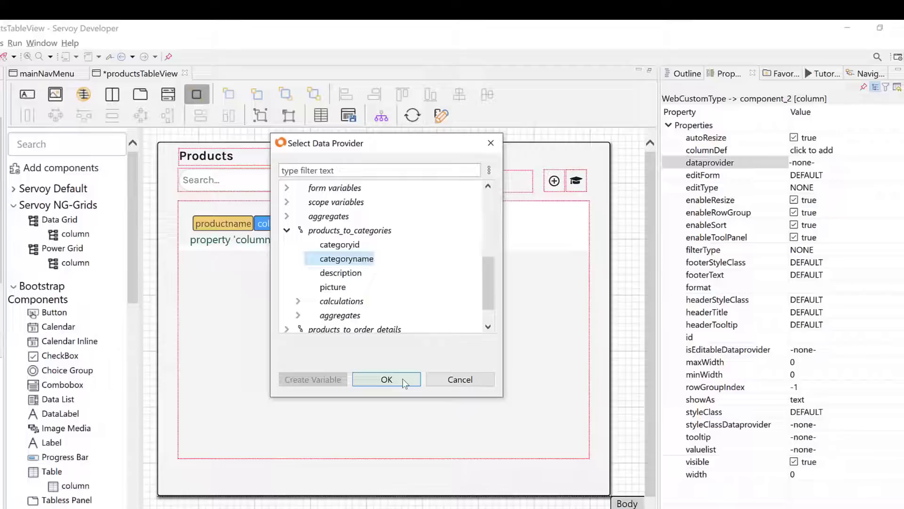
left_click(387, 379)
type("c")
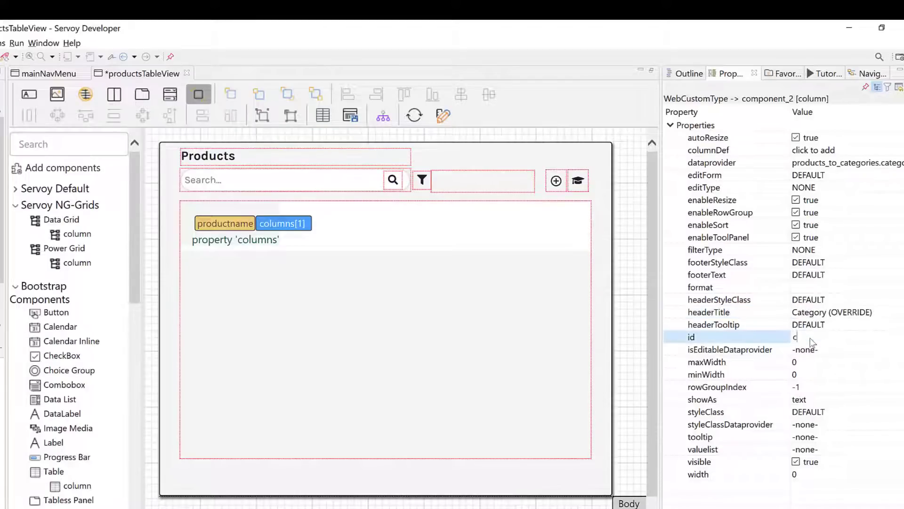
type("ategory")
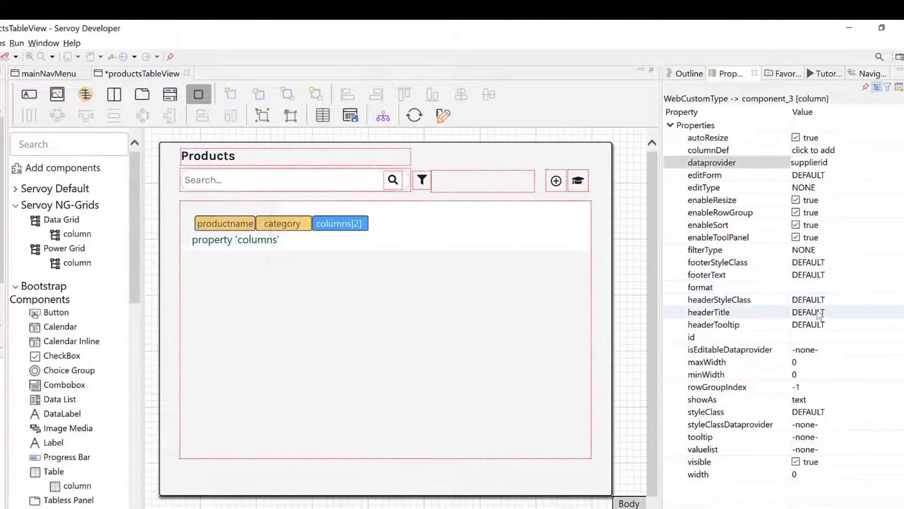
- Title the supplierid column Supplier and attach the suppliers value list
type("Supplier (OVERRIDE")
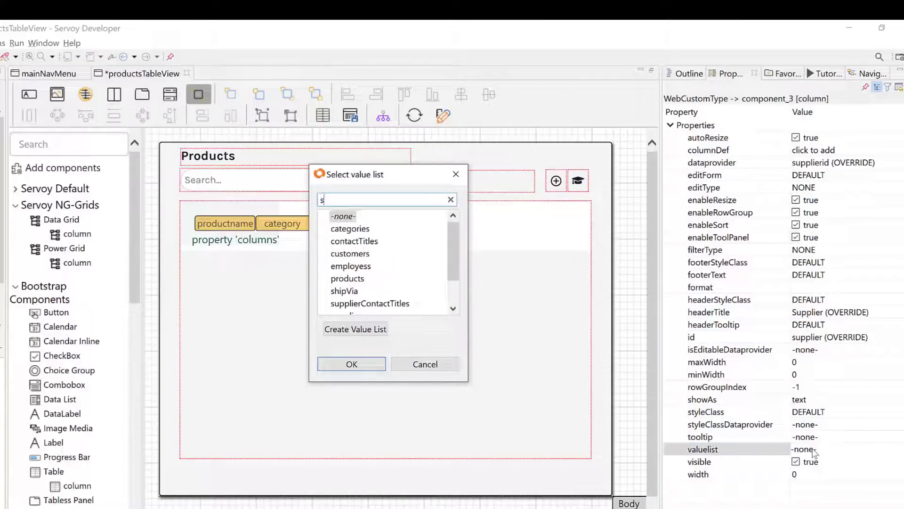
type("up")
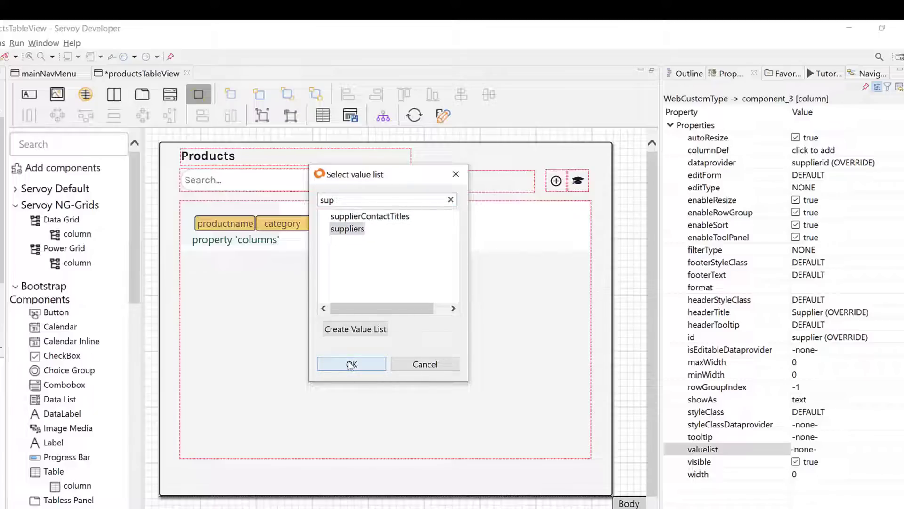
left_click(352, 364)
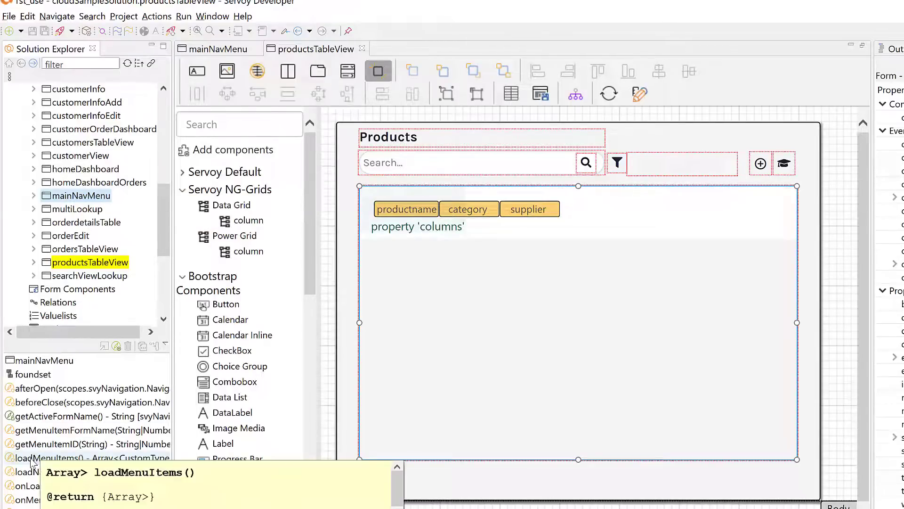
- Open the mainNavMenu method that loads the navigation menu items
double_click(65, 457)
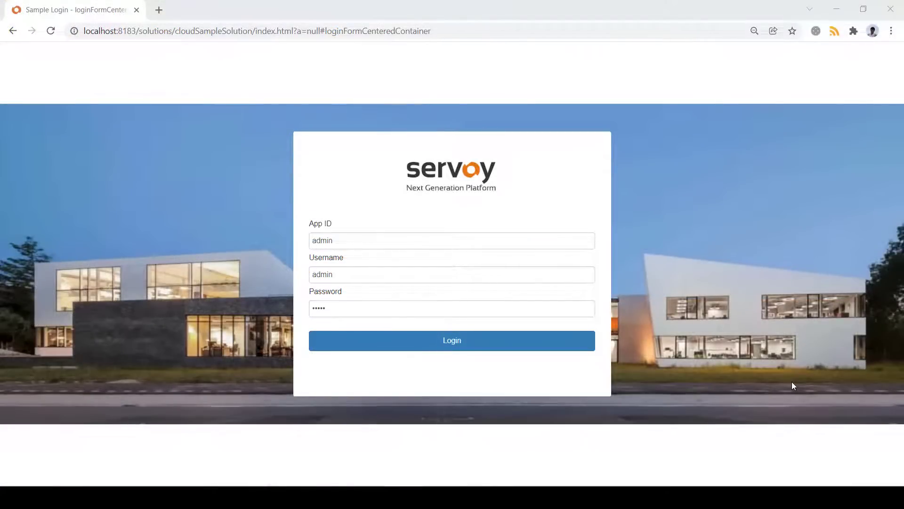
mouse_move(688, 350)
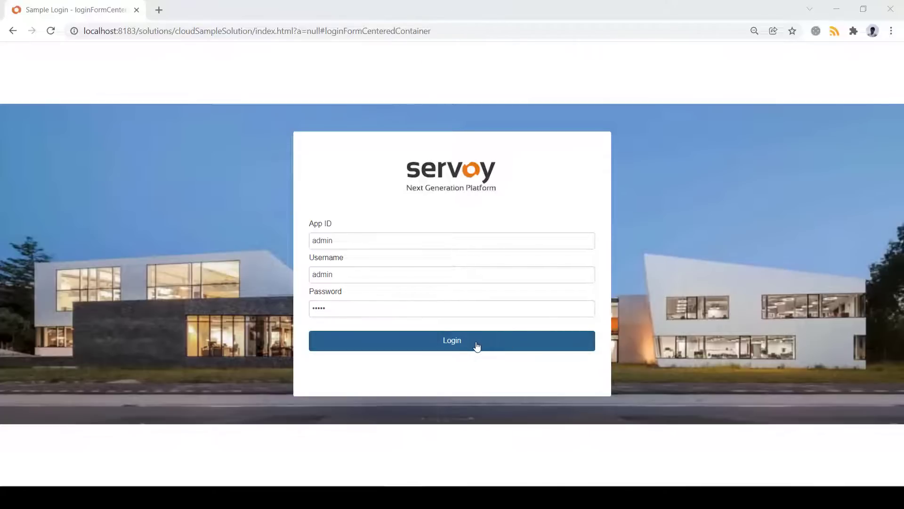
- Log in with the prefilled App ID, username and password
left_click(452, 340)
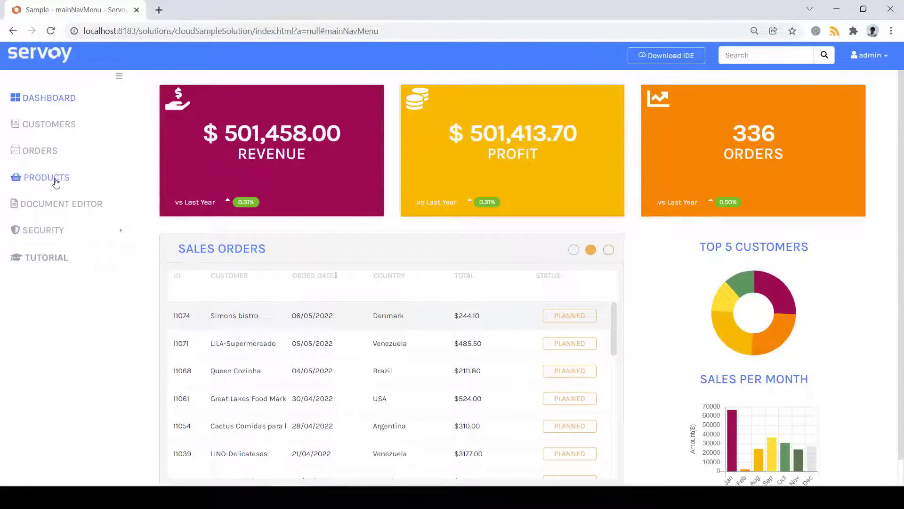
- Open the PRODUCTS page and scroll through the product list
left_click(47, 177)
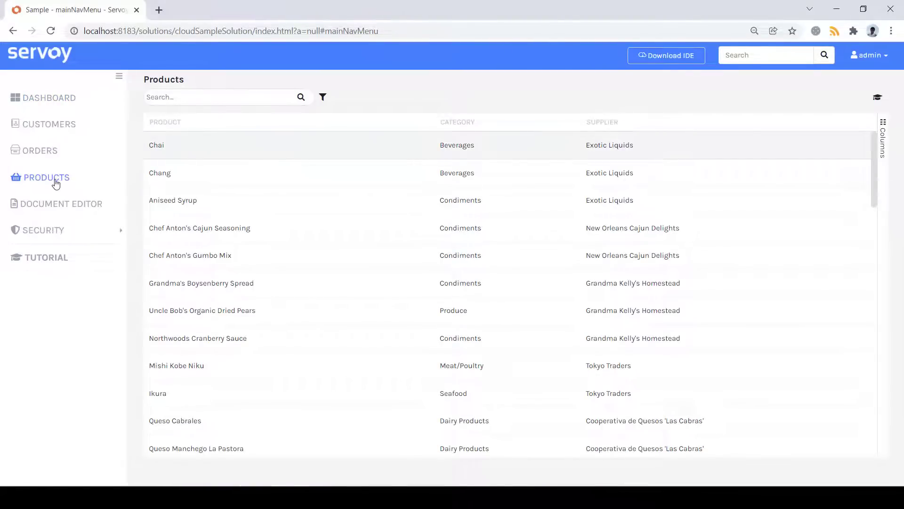
scroll("down", 3)
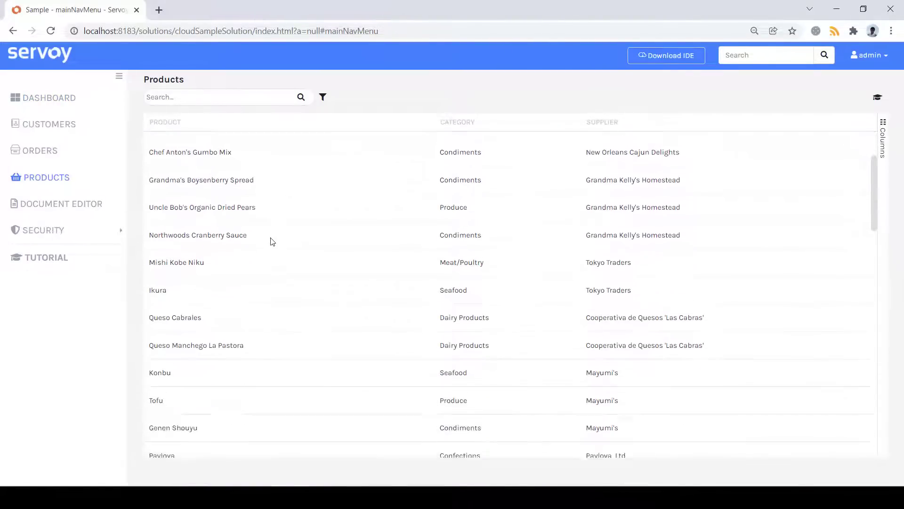
scroll("down", 3)
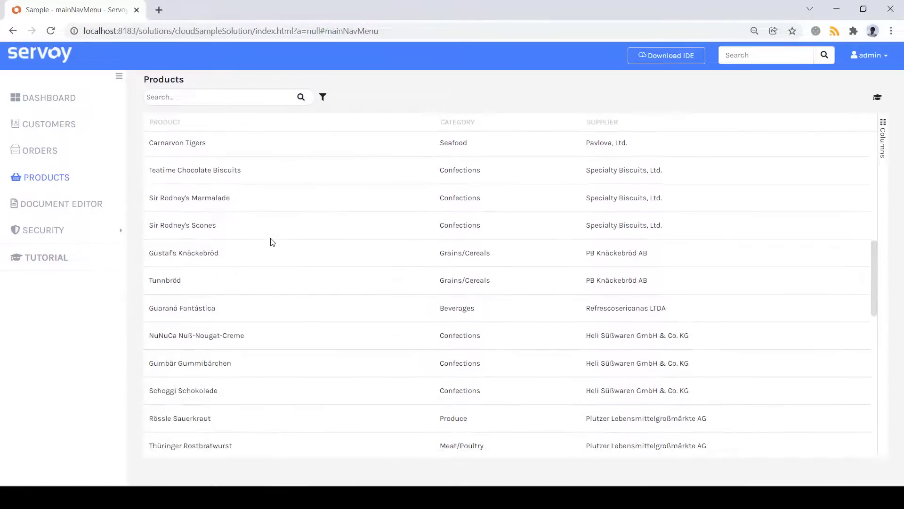
scroll("down", 3)
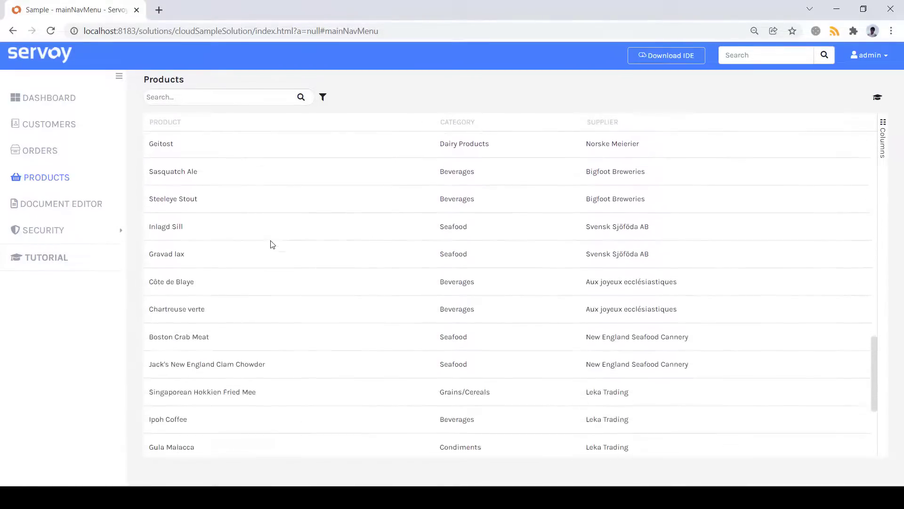
scroll("down", 3)
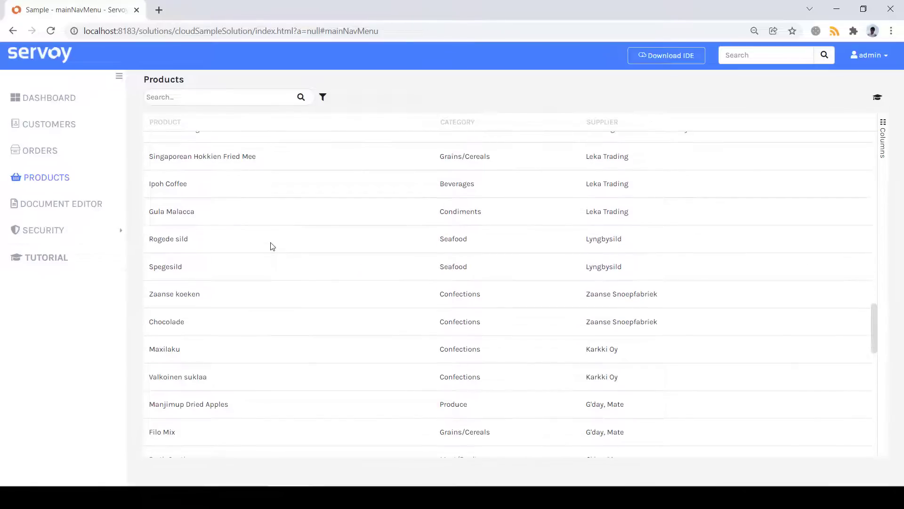
scroll("down", 3)
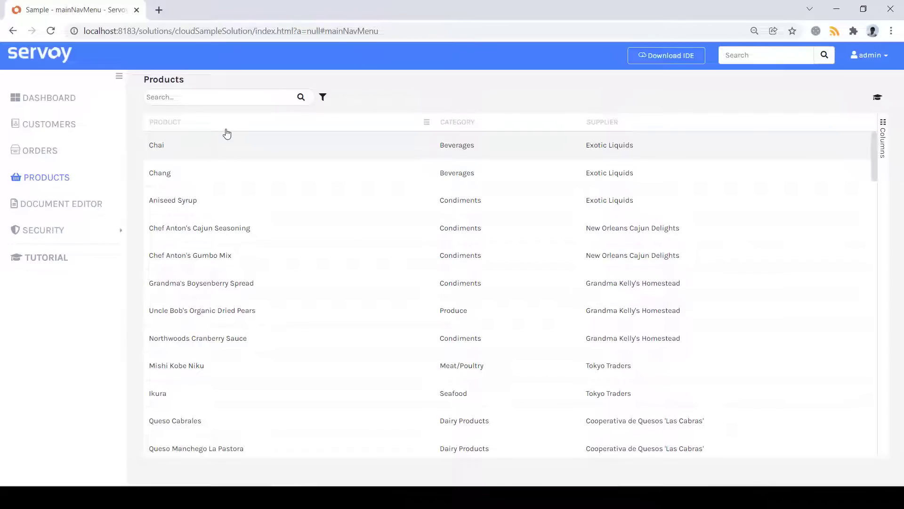
- Sort products by name descending and drag Category to the first column
left_click(165, 121)
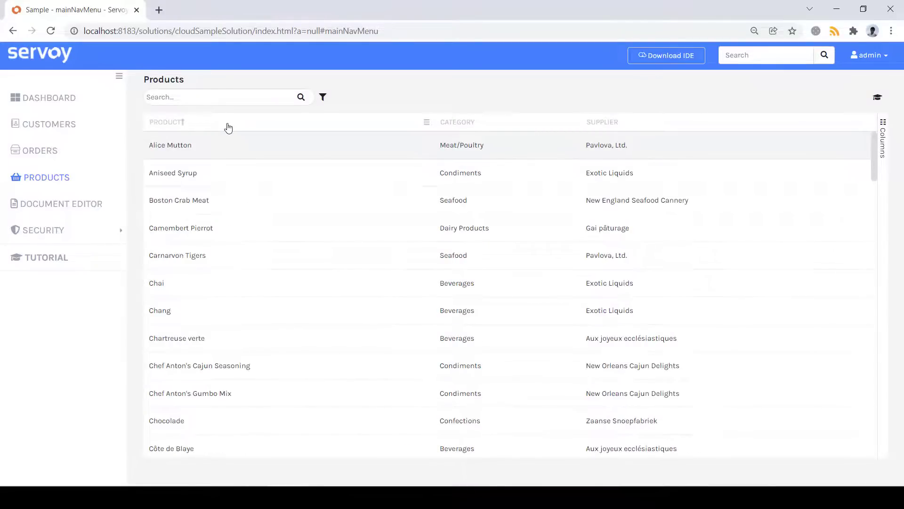
left_click(167, 121)
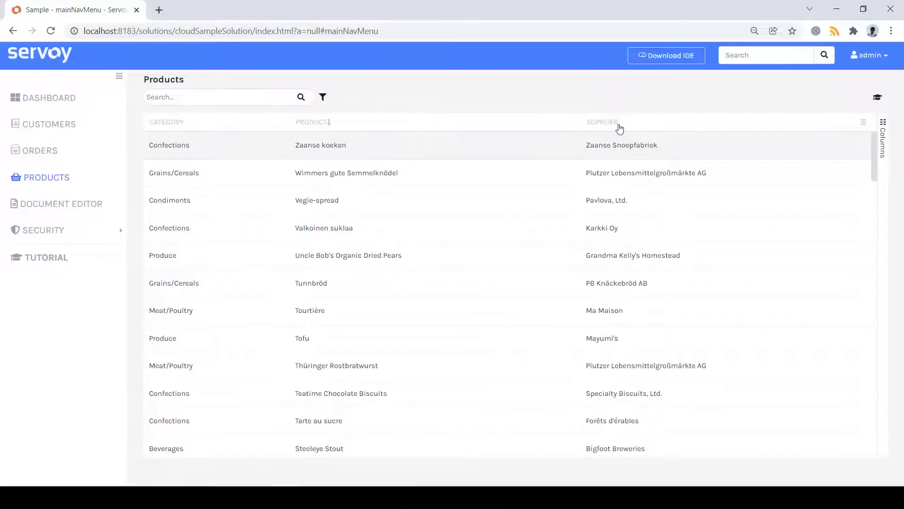
left_click_drag(601, 122, 241, 124)
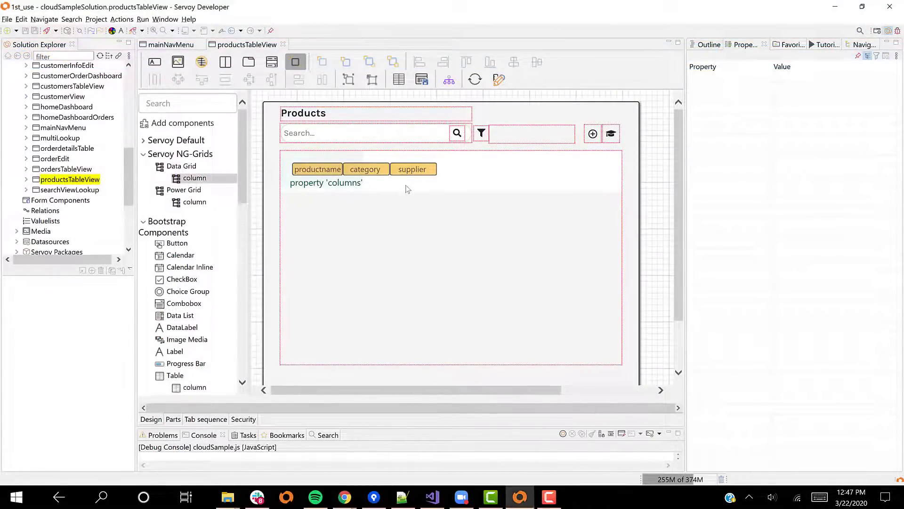
- Add a column bound to unitprice with the ¤#.00 two-decimal currency format
left_click(459, 169)
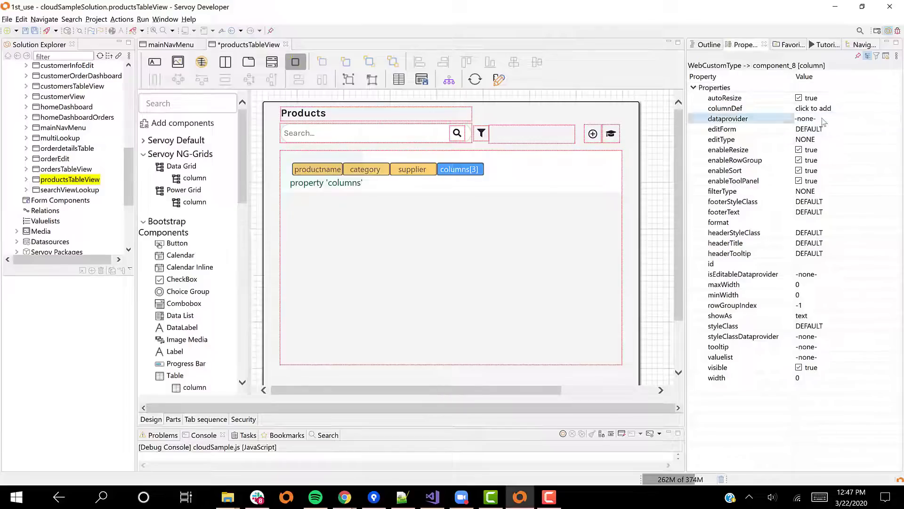
left_click(806, 118)
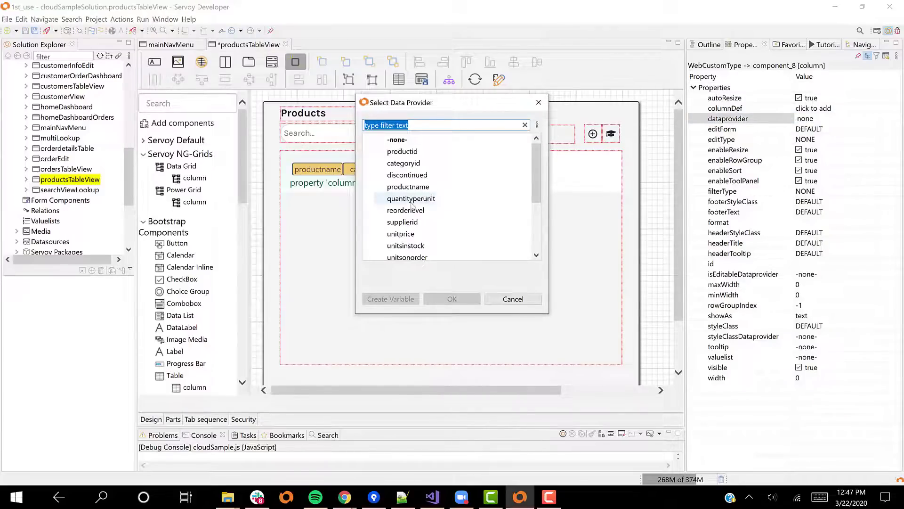
double_click(401, 233)
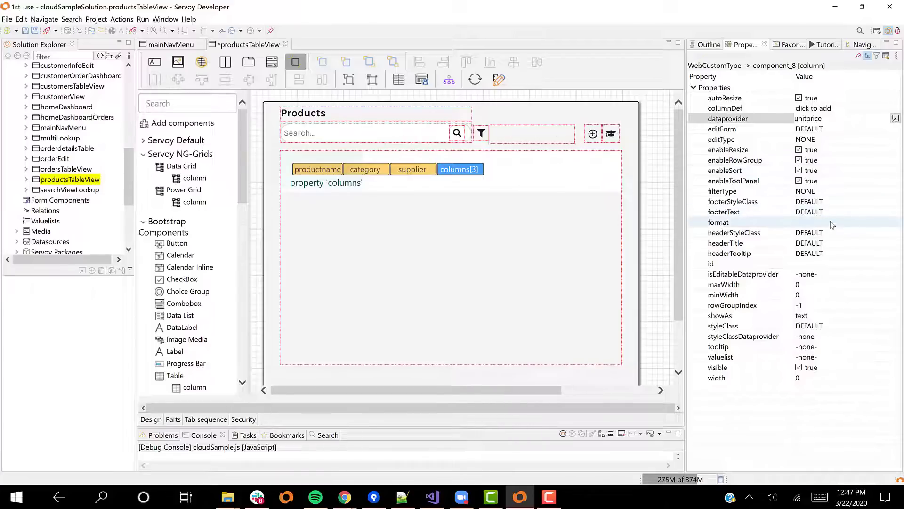
left_click(744, 221)
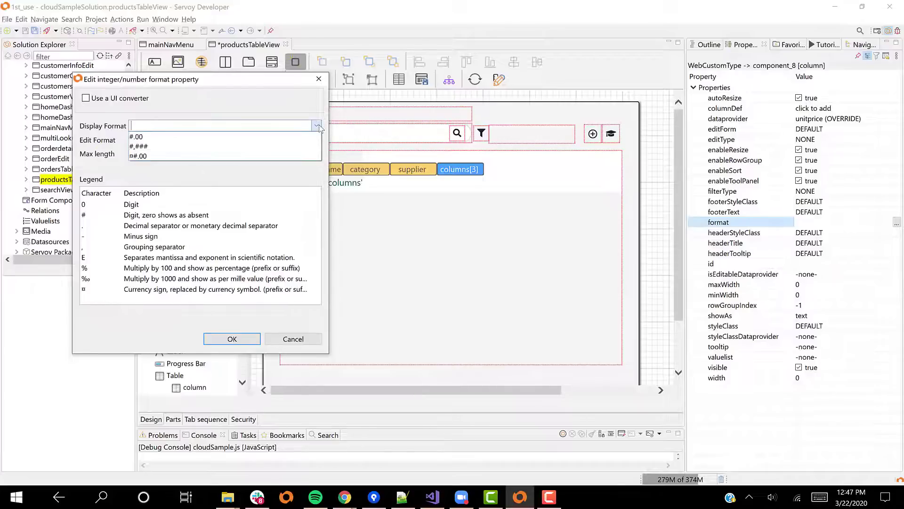
left_click(139, 156)
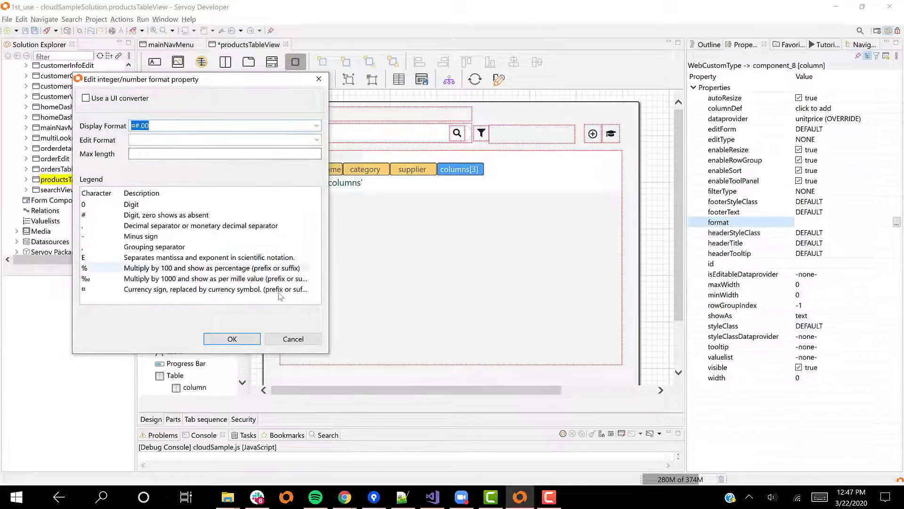
left_click(231, 338)
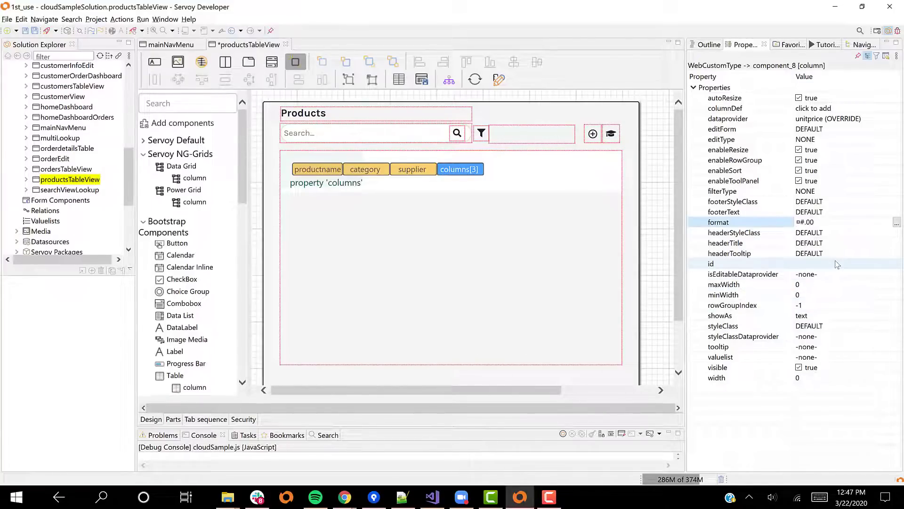
type("unit")
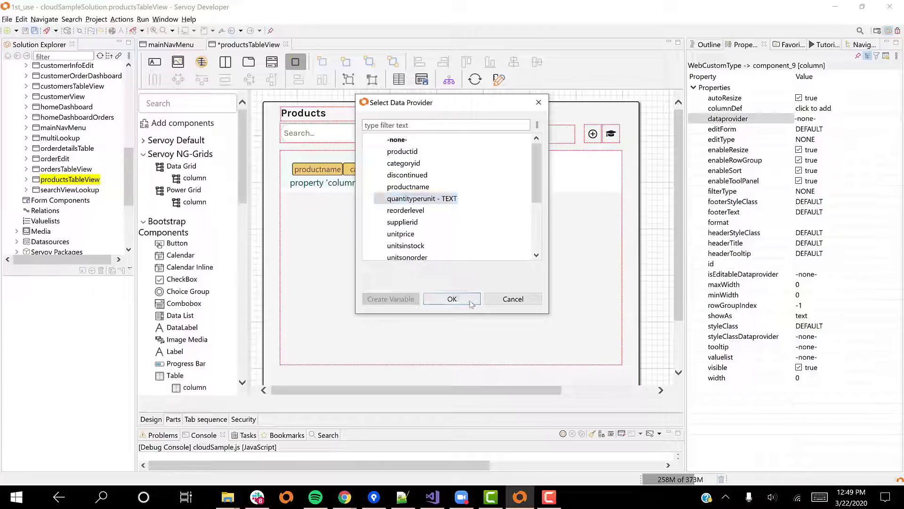
- Bind the column to quantityperunit and title its header 'Quantity P…'
left_click(452, 299)
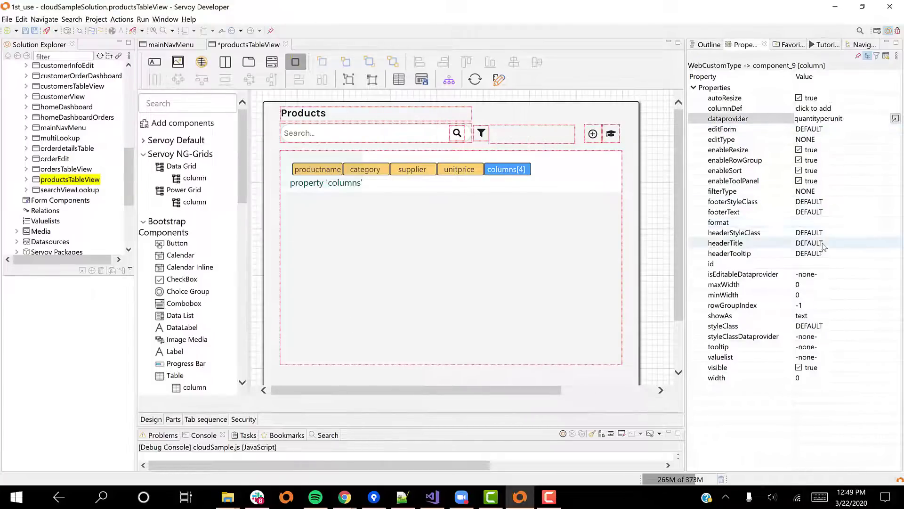
type("Quantity P")
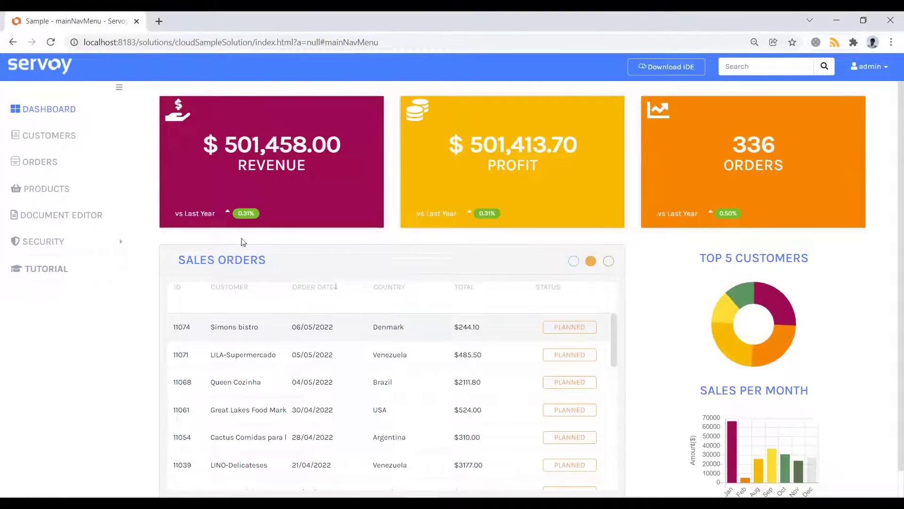
- Open the products grid and add a supplier filter
left_click(47, 189)
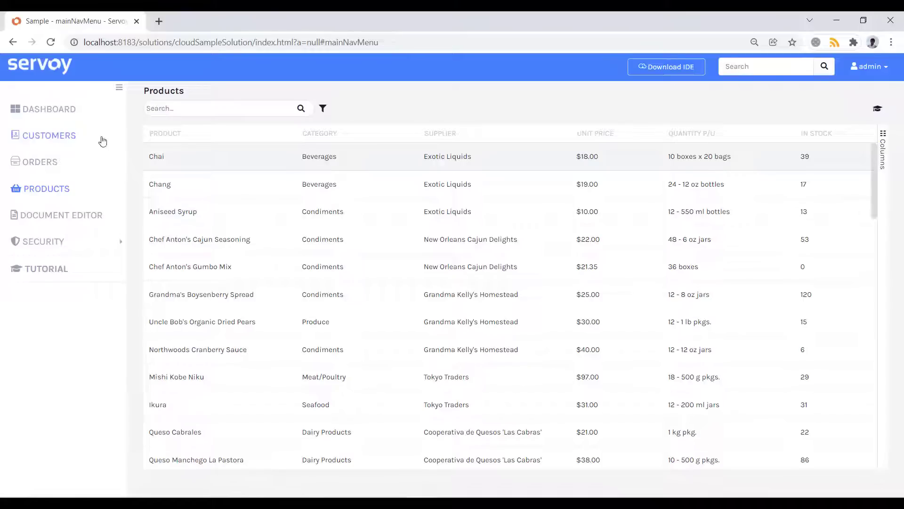
left_click(322, 109)
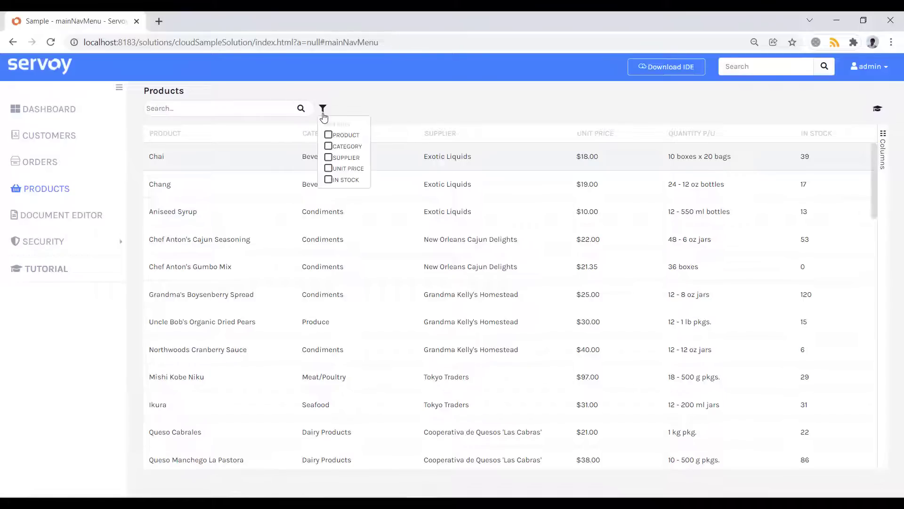
left_click(328, 157)
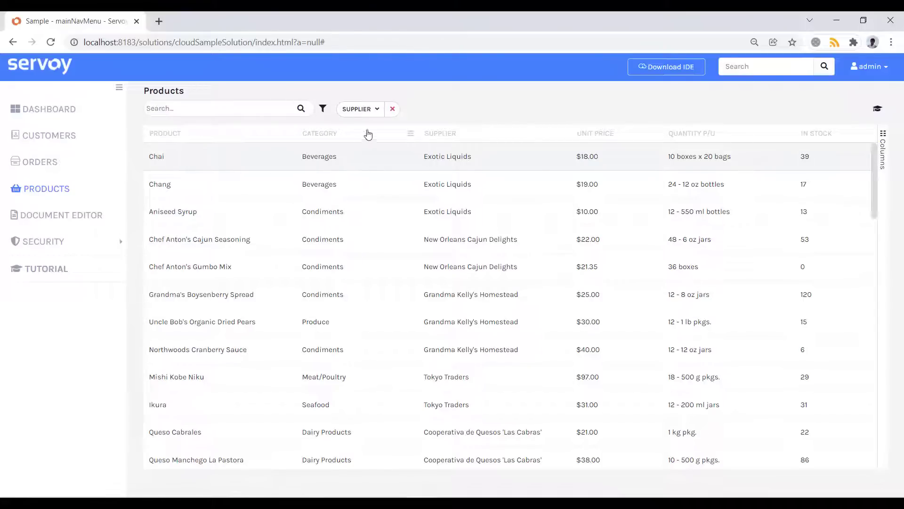
left_click(357, 109)
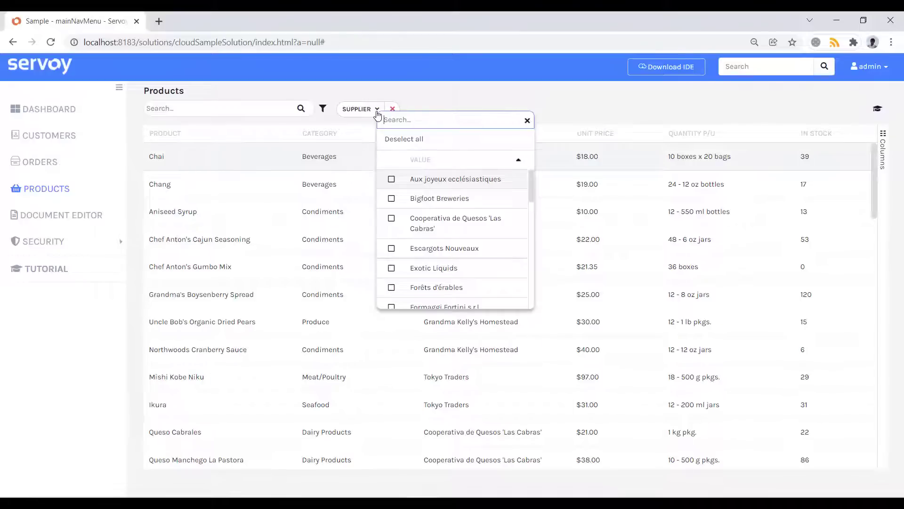
- Filter suppliers to Aux joyeux ecclésiastiques and Bigfoot Breweries
type("bre")
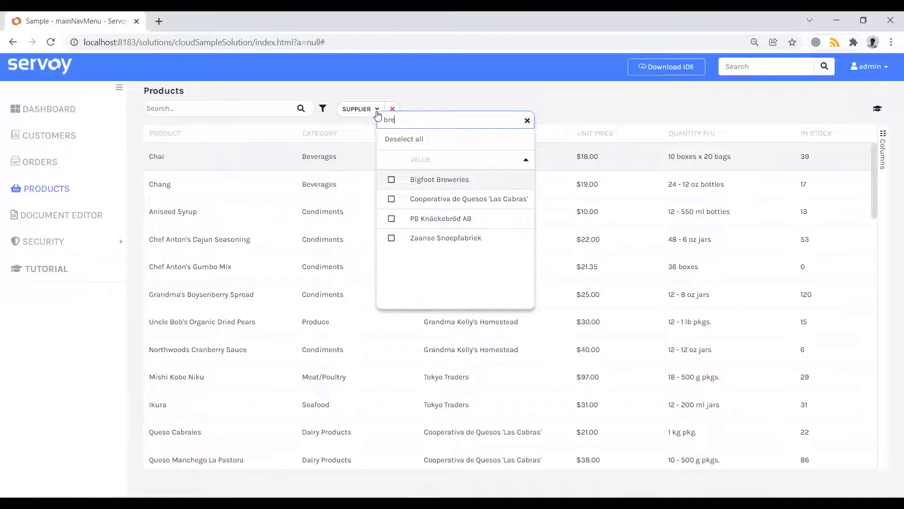
key("Backspace")
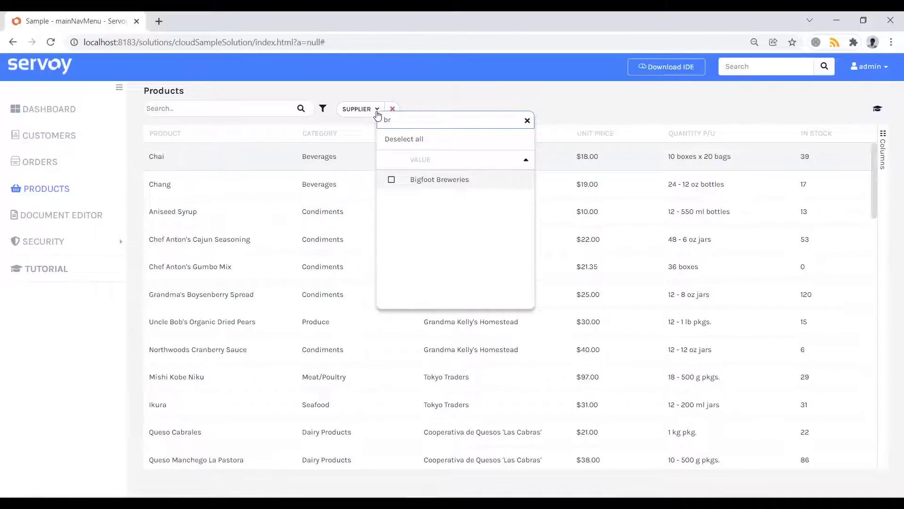
left_click(524, 120)
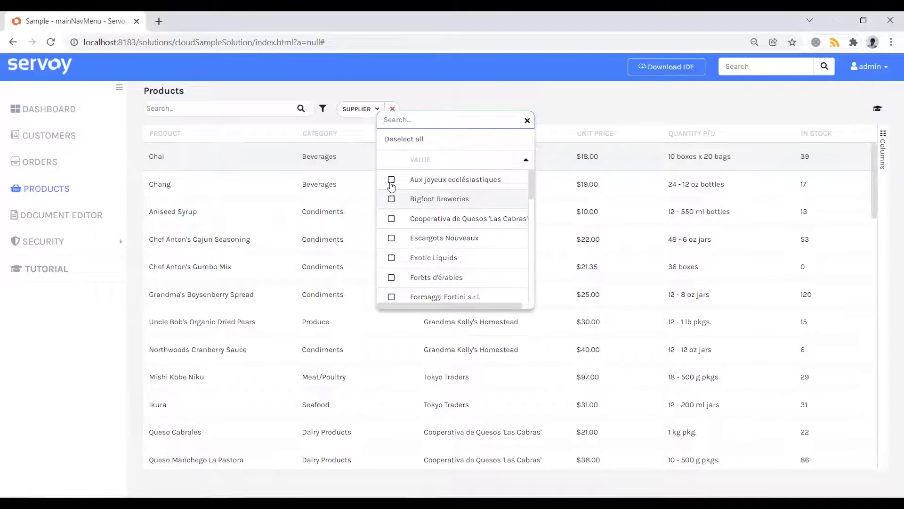
left_click(391, 179)
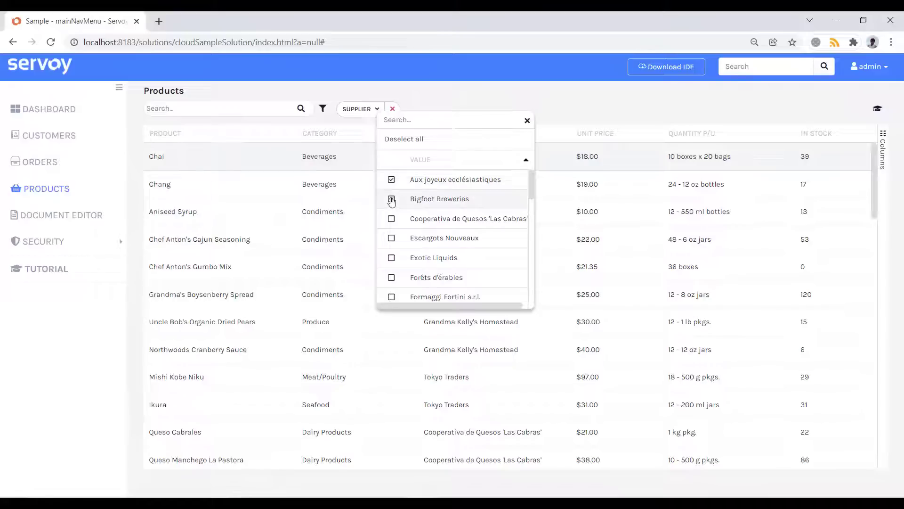
left_click(391, 198)
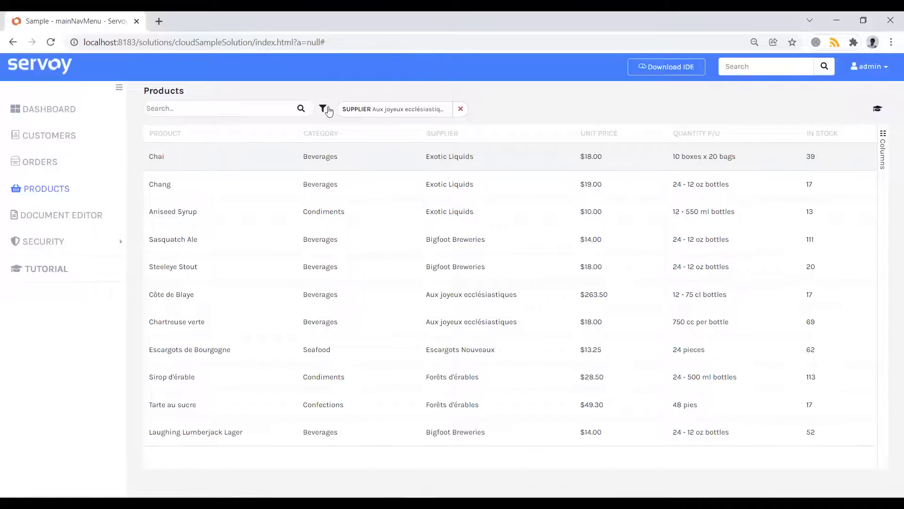
- Add a unit price filter set to 'Smaller than' 20
left_click(323, 109)
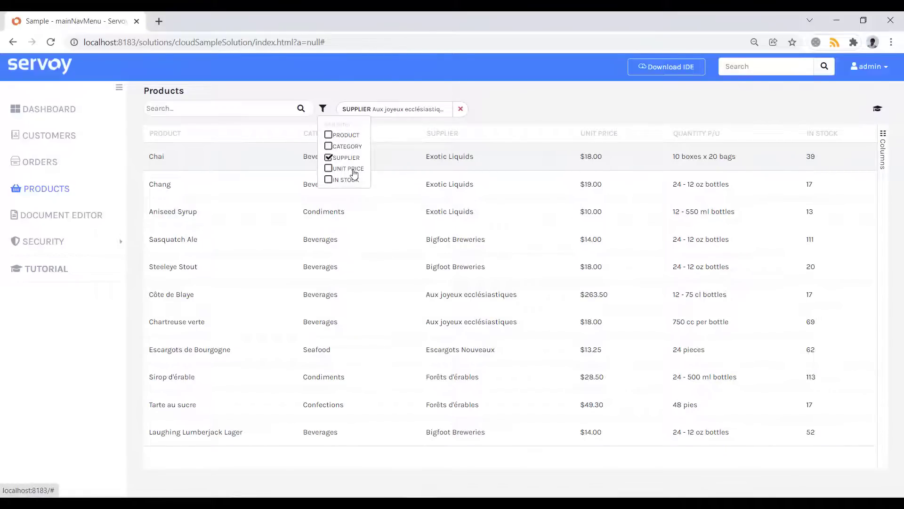
left_click(339, 168)
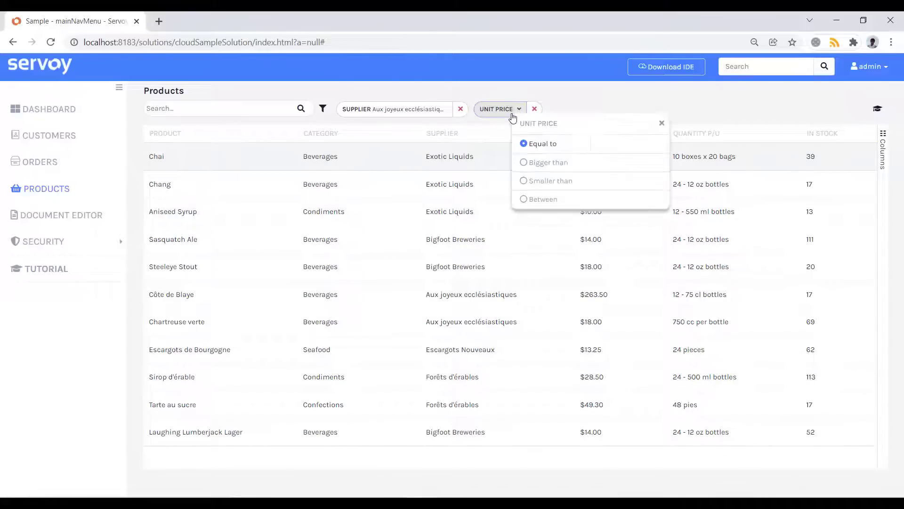
left_click(523, 180)
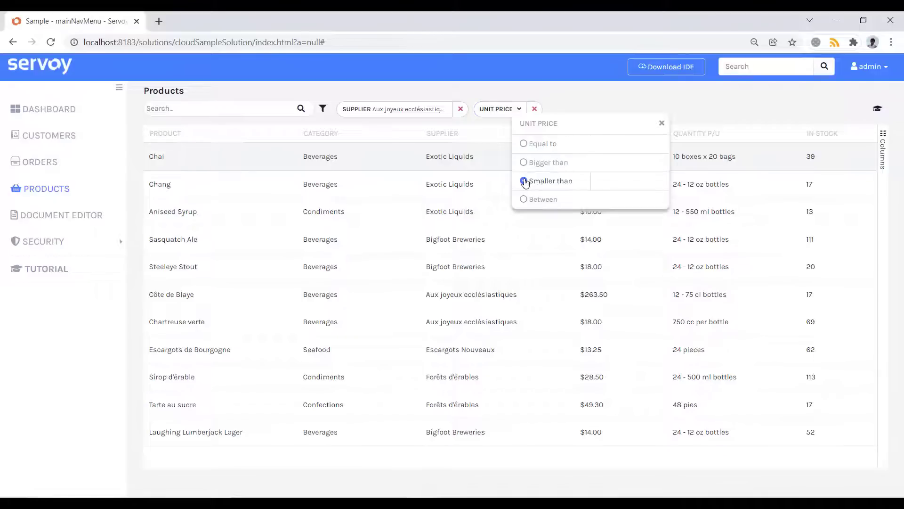
type("2")
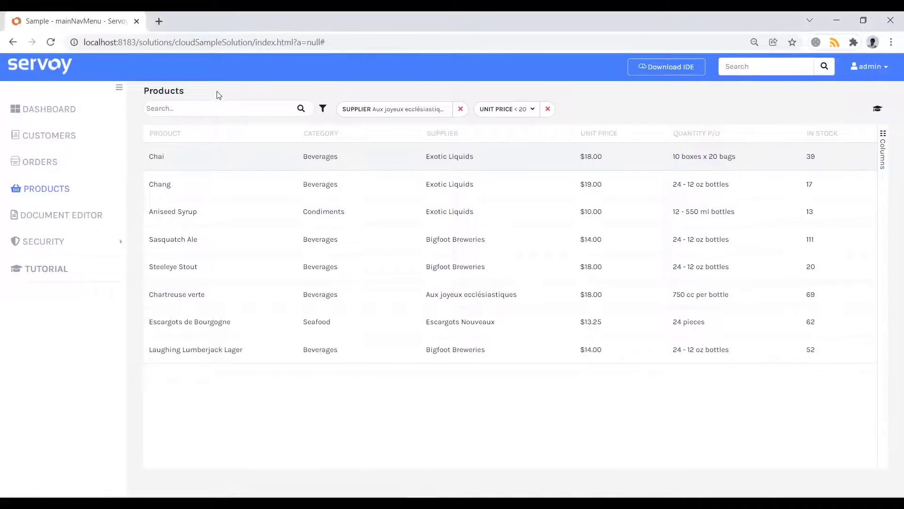
- Search the filtered products for 'bev cha' to list Chai, Chang and Chartreuse verte
left_click(225, 108)
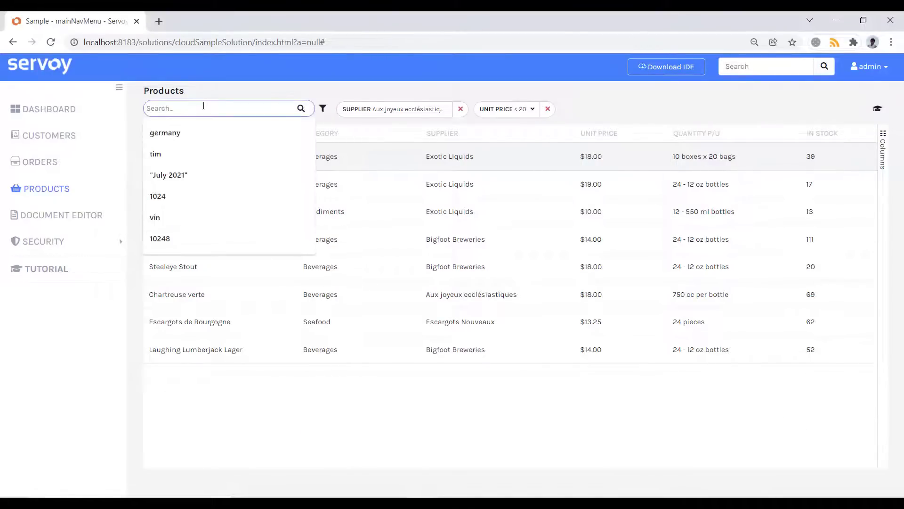
type("bev cha")
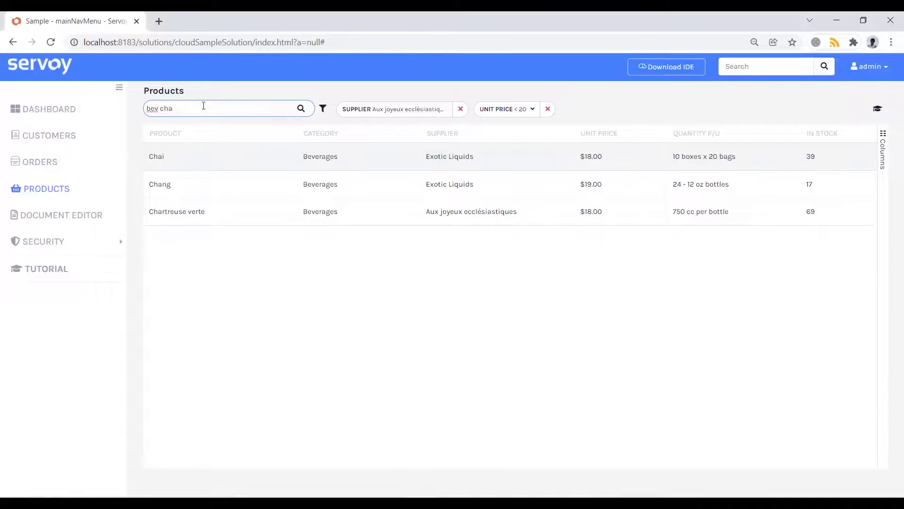
mouse_move(578, 106)
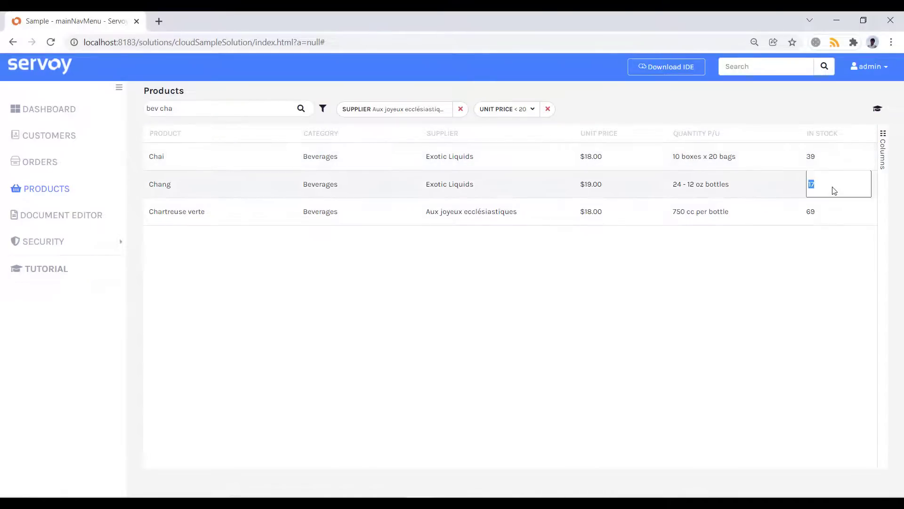
- Set Chang's in-stock value to 1,000 and remove the unit price filter
type("100")
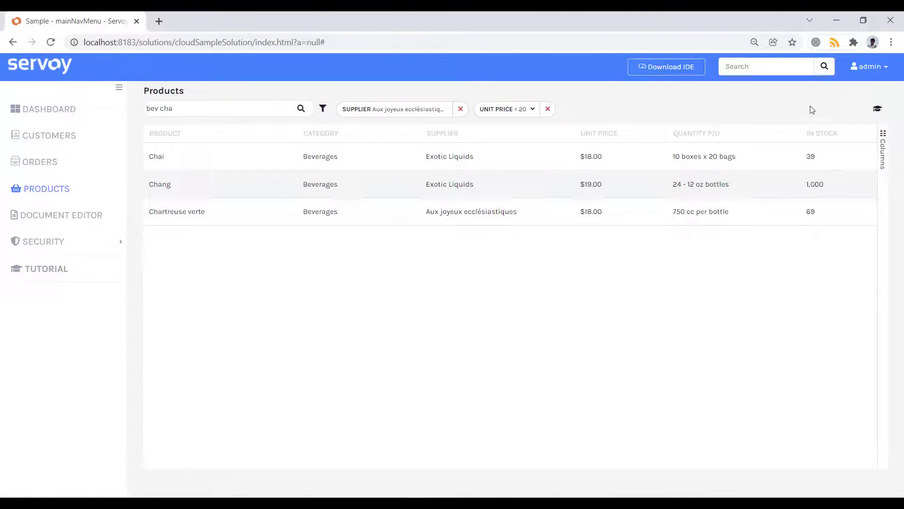
mouse_move(547, 109)
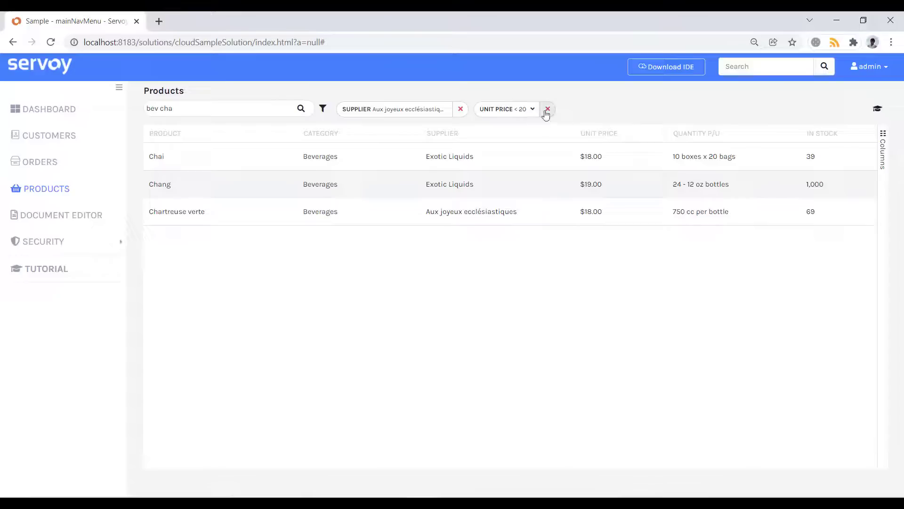
left_click(547, 109)
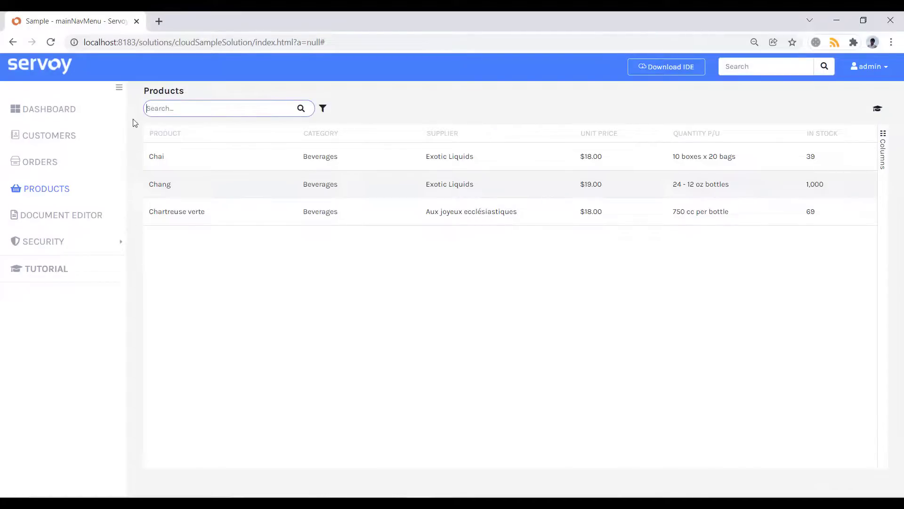